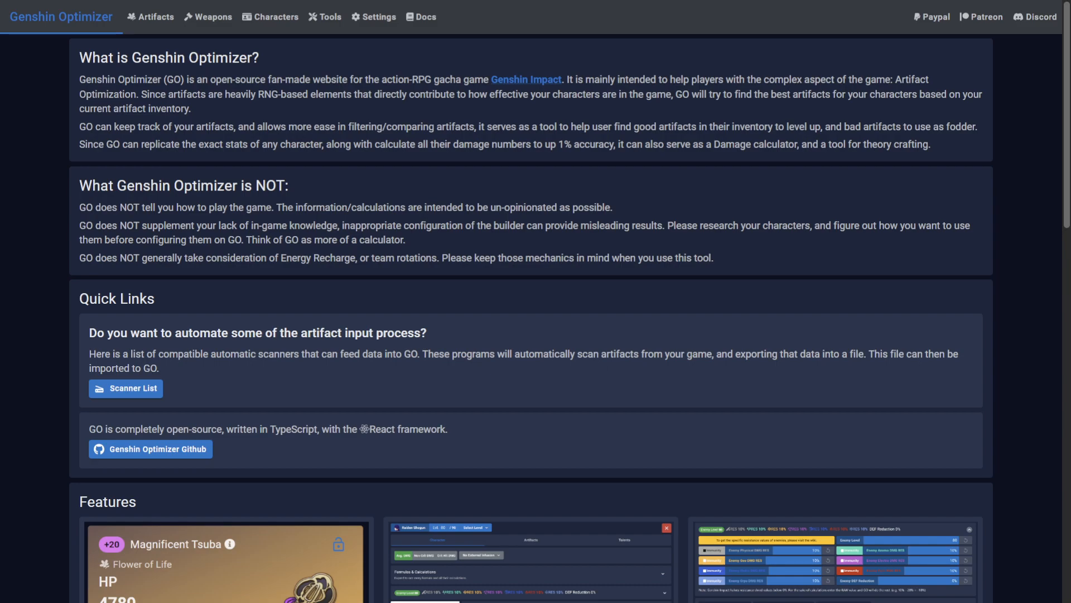
pyautogui.moveTo(155, 17)
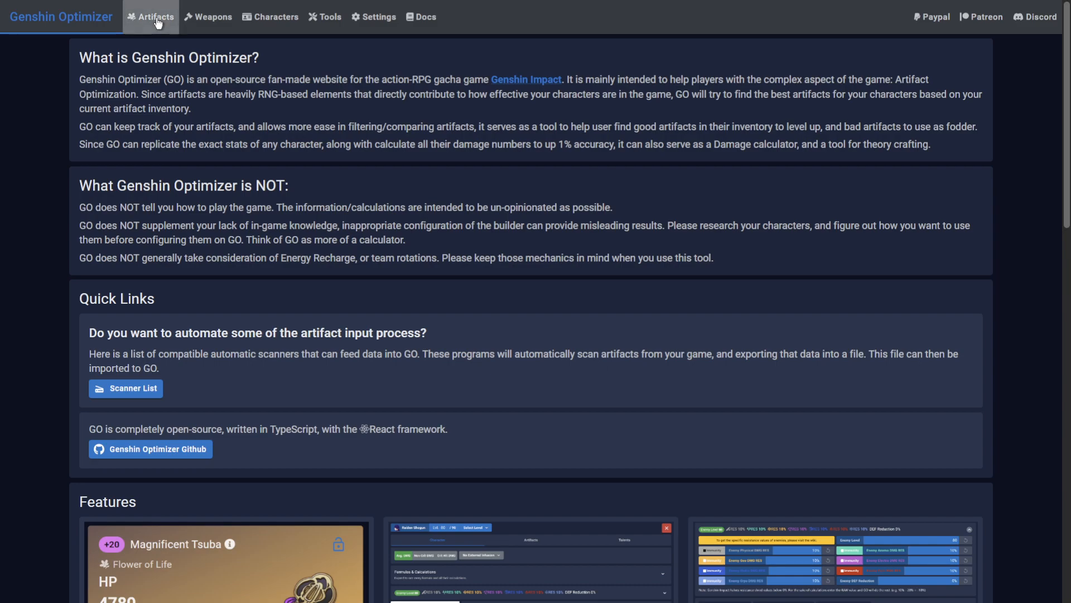
# Create a new Blizzard Strayer goblet artifact from the Artifacts page with Cryo DMG Bonus main stat.
pyautogui.click(156, 16)
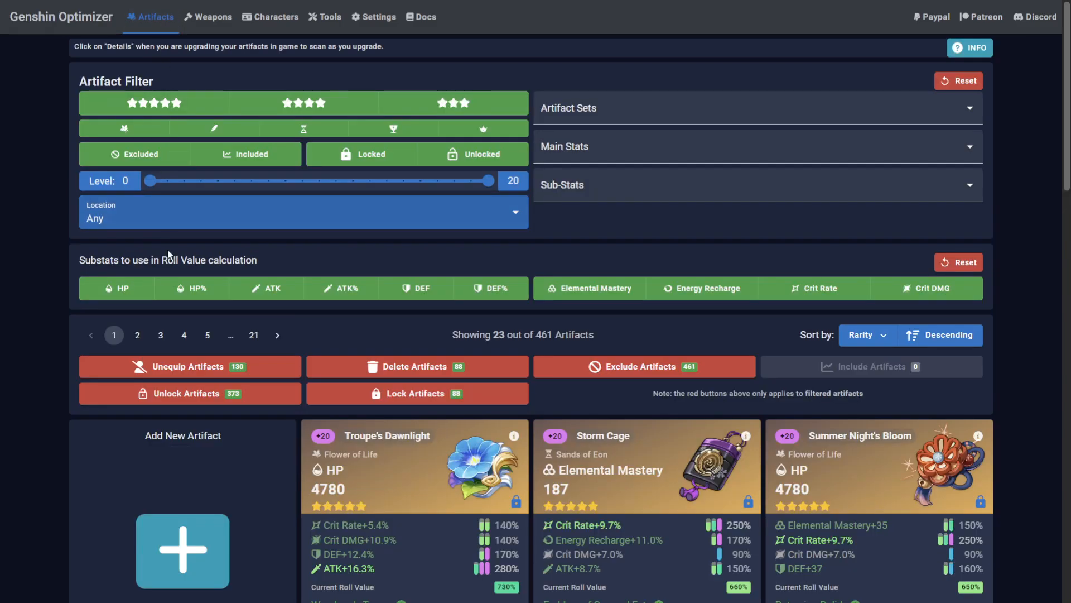
pyautogui.click(182, 551)
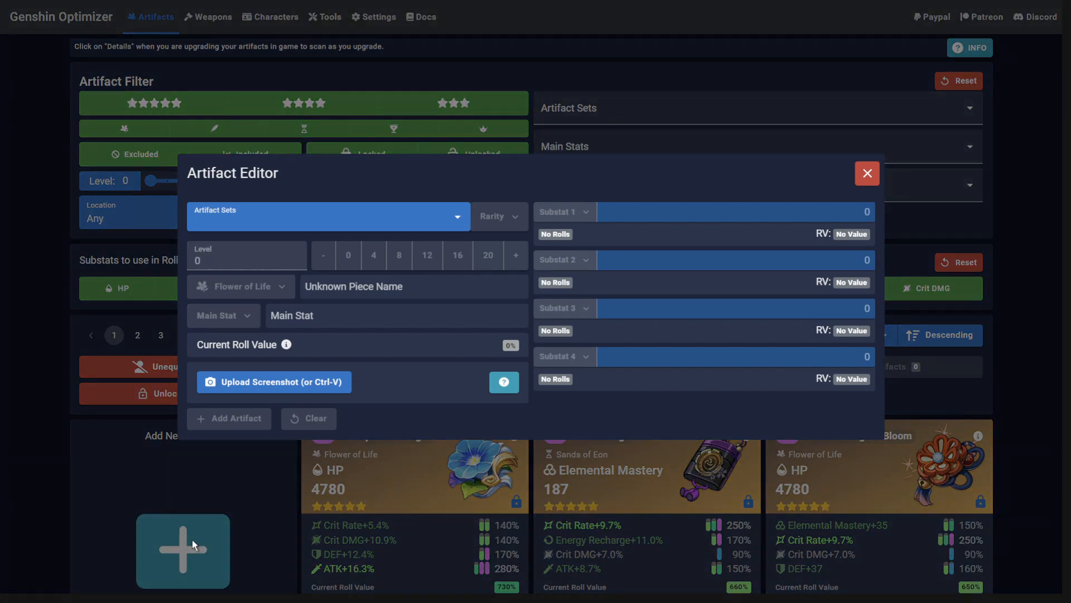
pyautogui.moveTo(457, 217)
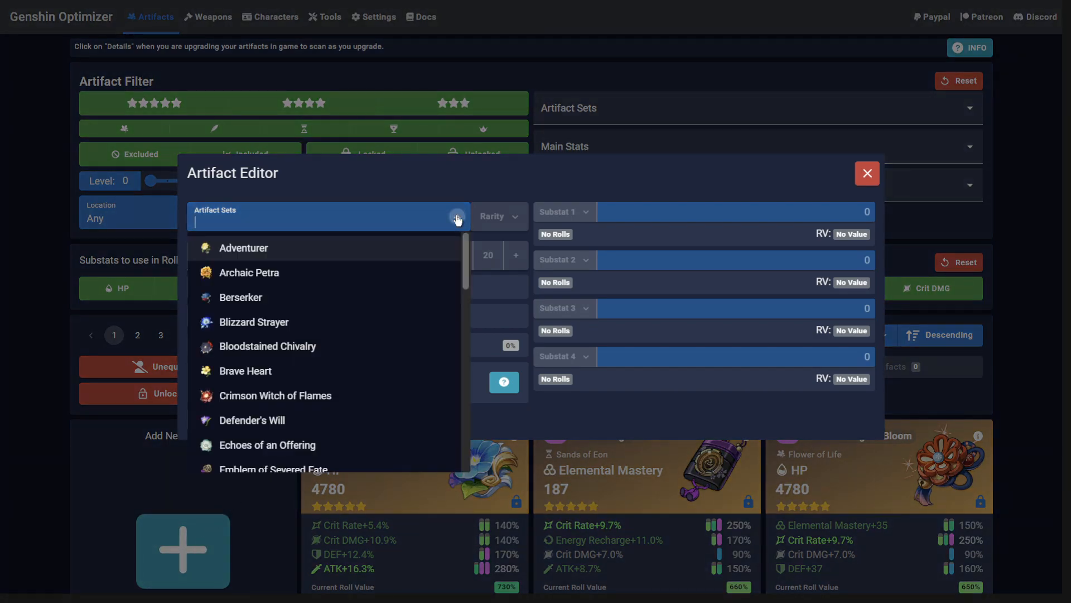
pyautogui.click(253, 322)
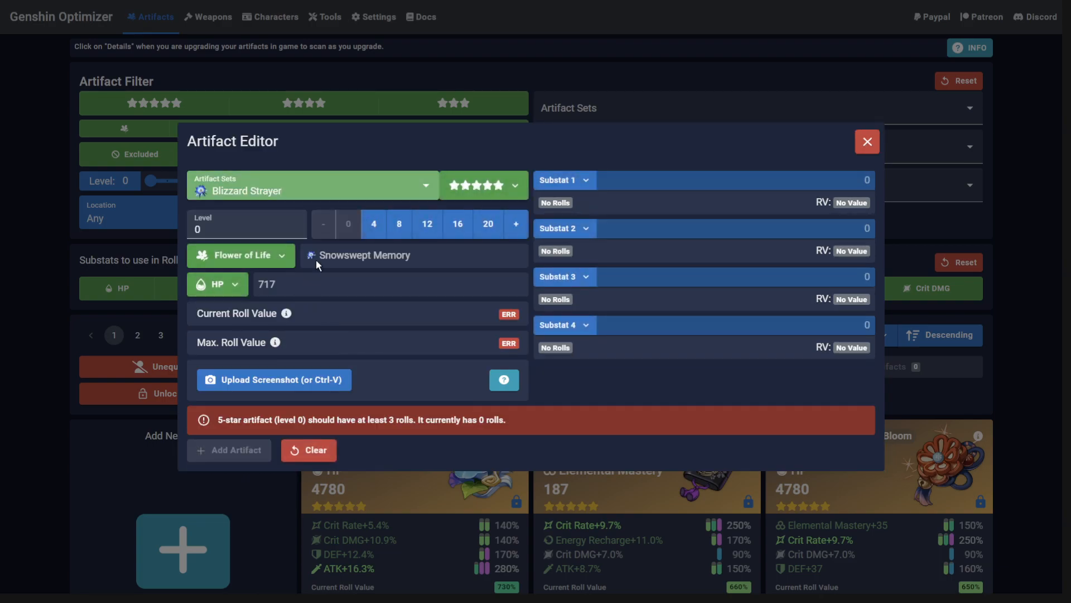
pyautogui.click(426, 224)
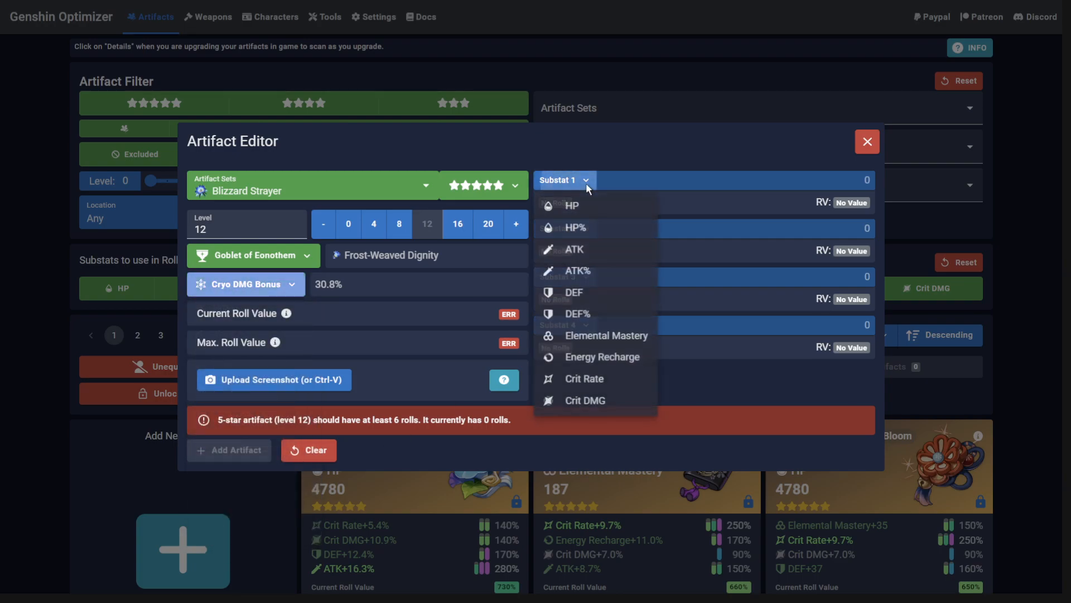
# Add ATK% (8.7) and Crit DMG substats to the goblet and save it with Add Artifact.
pyautogui.click(578, 270)
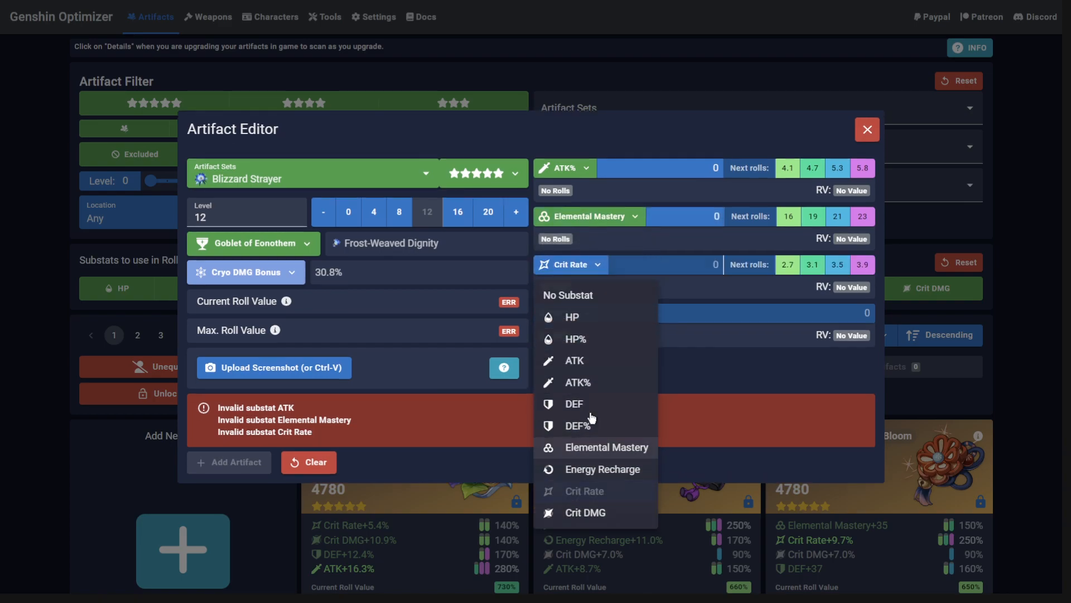
pyautogui.click(584, 512)
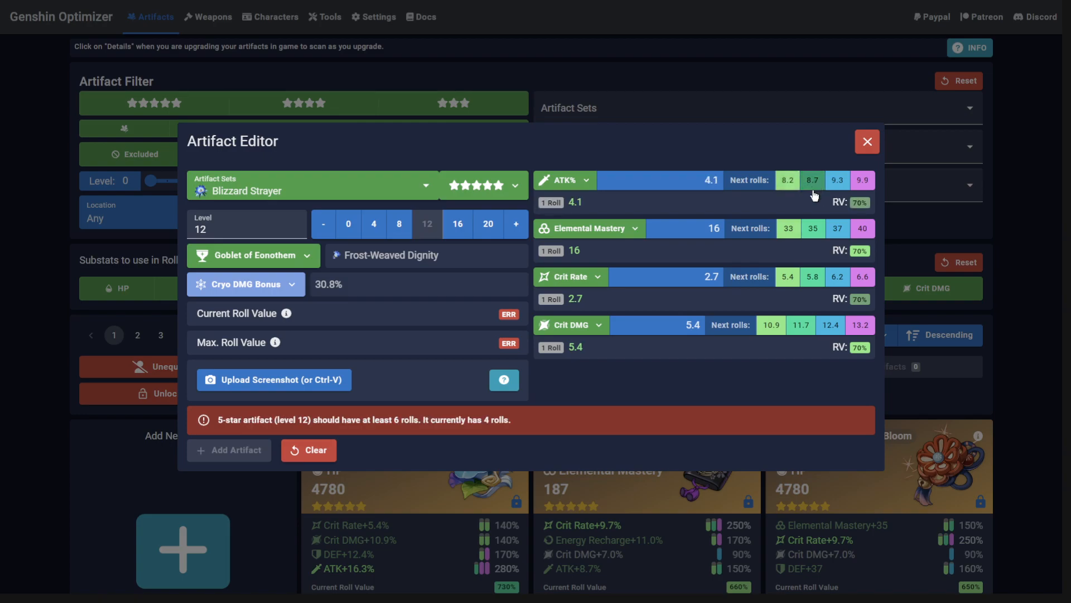
pyautogui.click(812, 180)
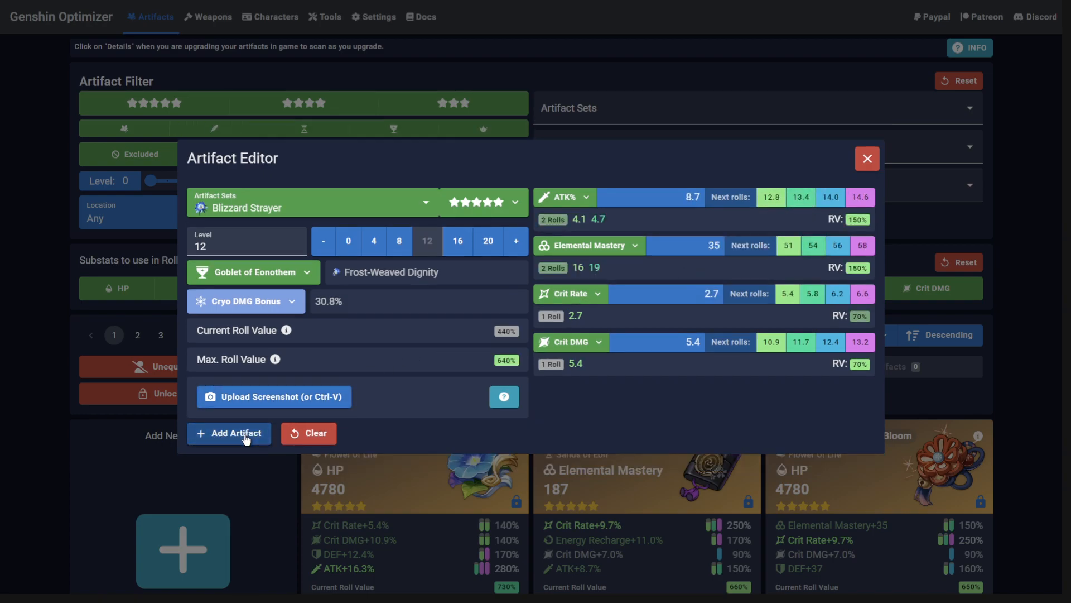
pyautogui.click(308, 433)
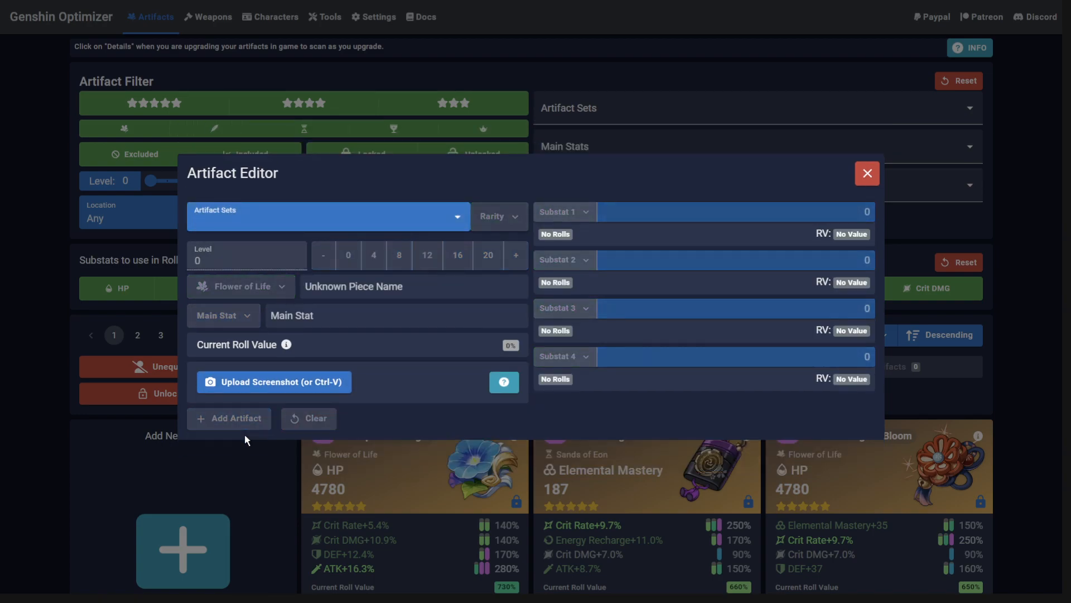